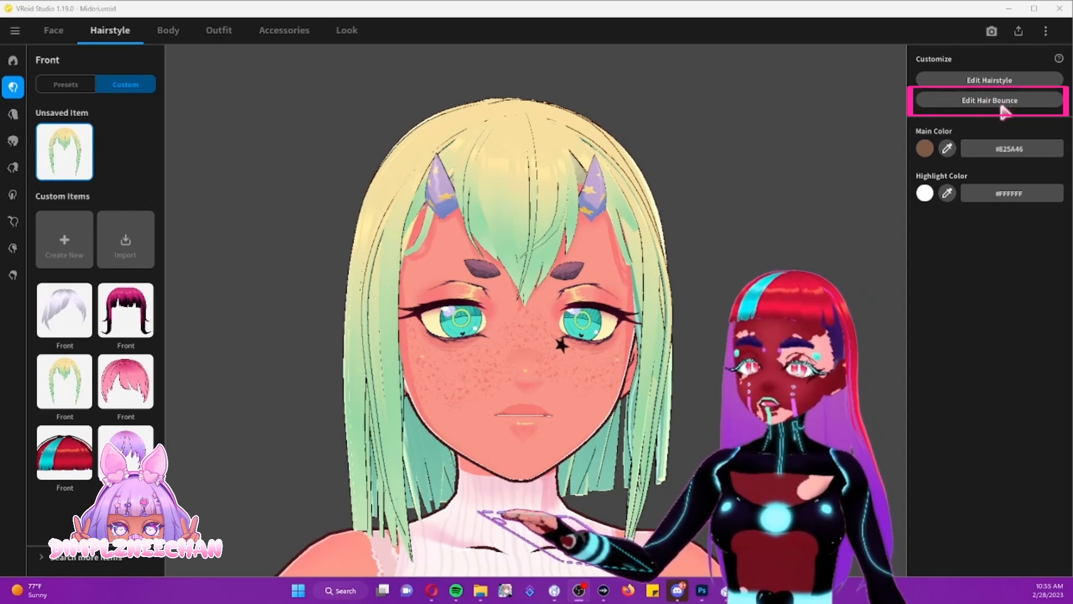
# Open Edit Hair Bounce from the Hairstyle Customize panel to enter the bone editor
pyautogui.click(988, 100)
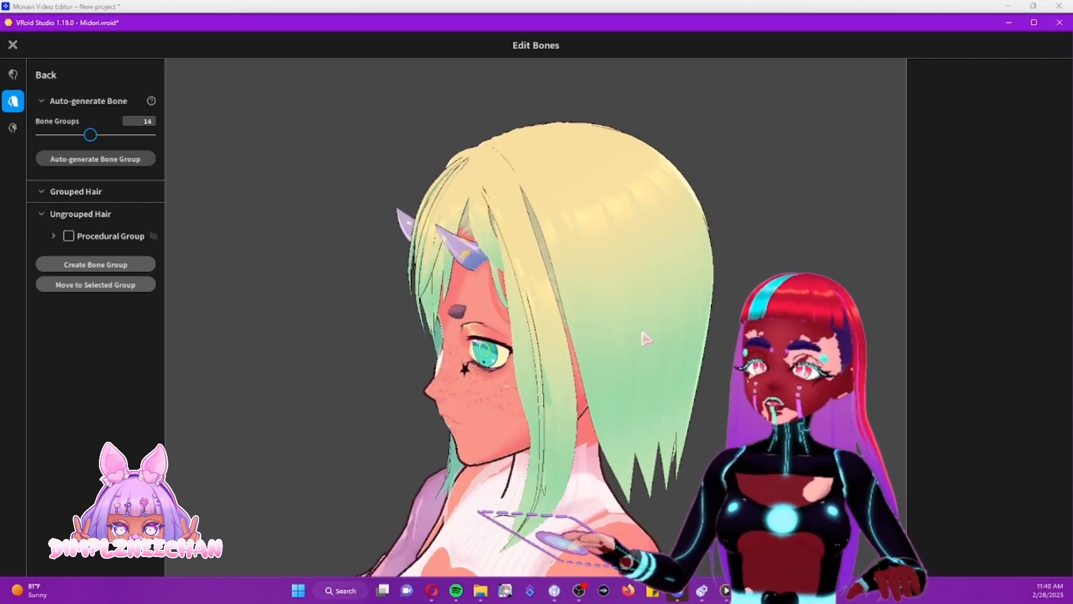
# Select Hair 1 and Hair 2 and create Bone Group 1 from them
pyautogui.click(53, 235)
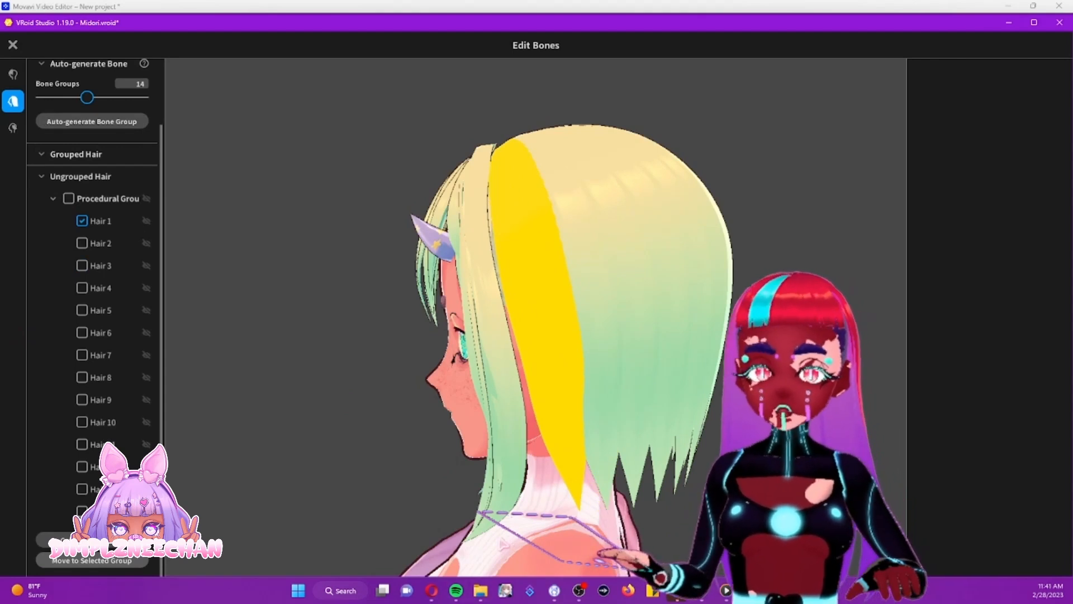
pyautogui.click(81, 243)
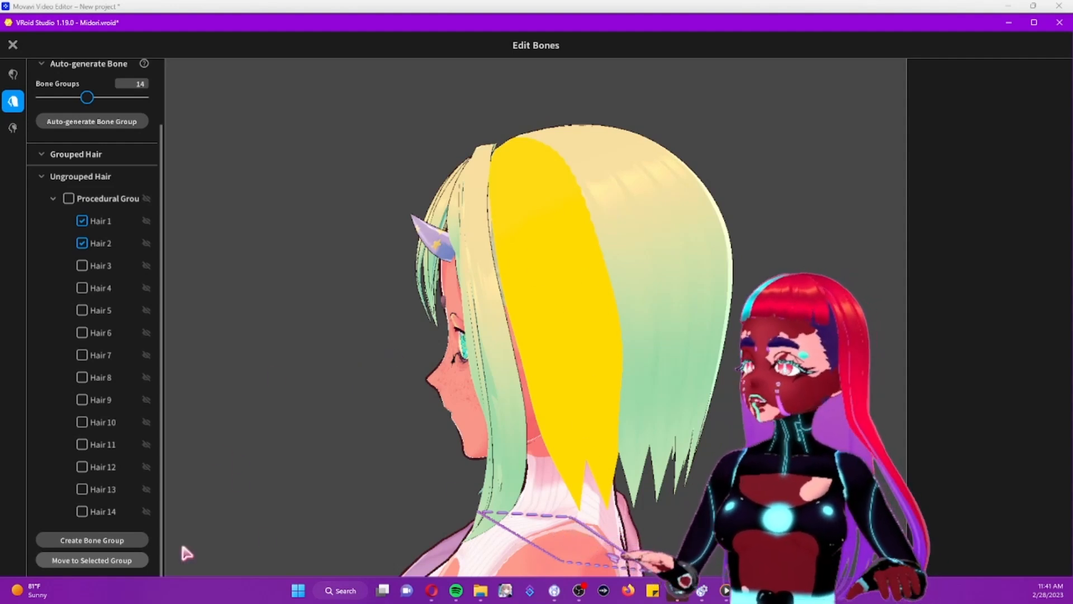
pyautogui.click(91, 539)
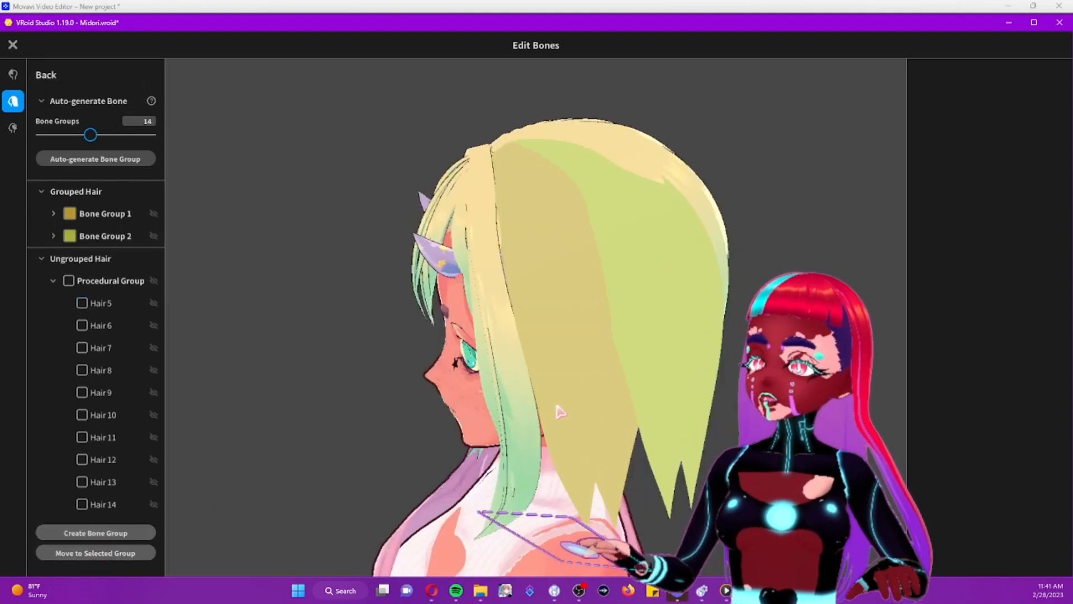
# Select Bone Group 1 and its Hair 1 strand to inspect the four-bone chain
pyautogui.click(115, 258)
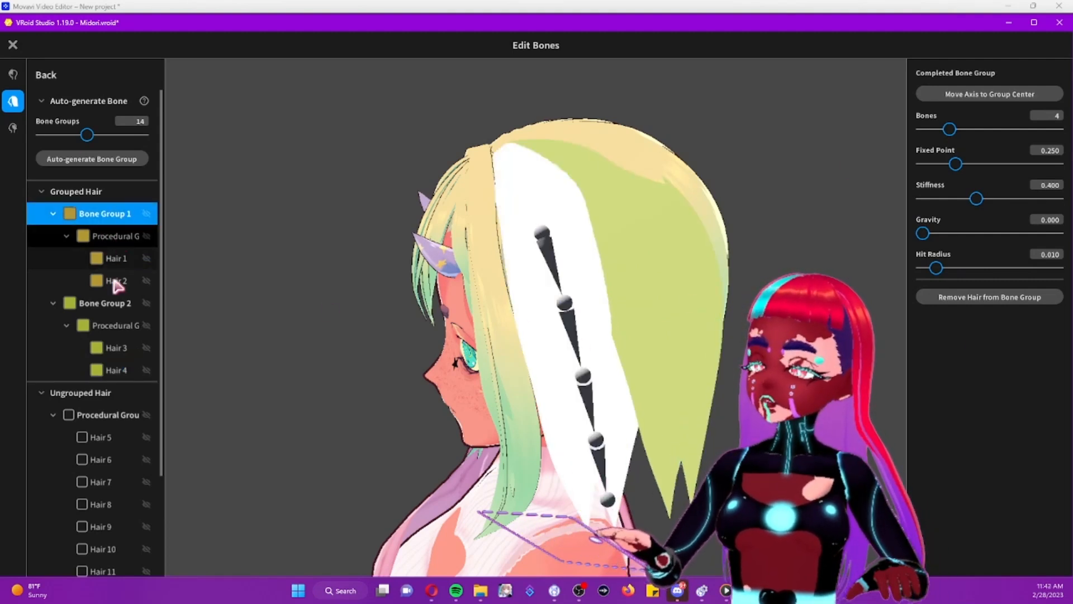
pyautogui.click(115, 258)
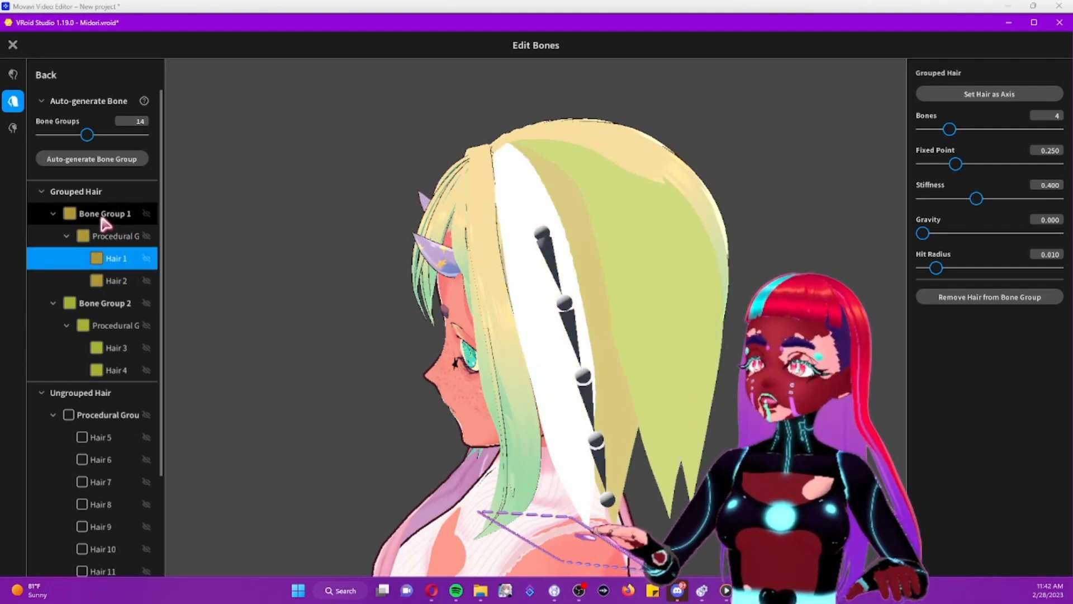
pyautogui.click(104, 213)
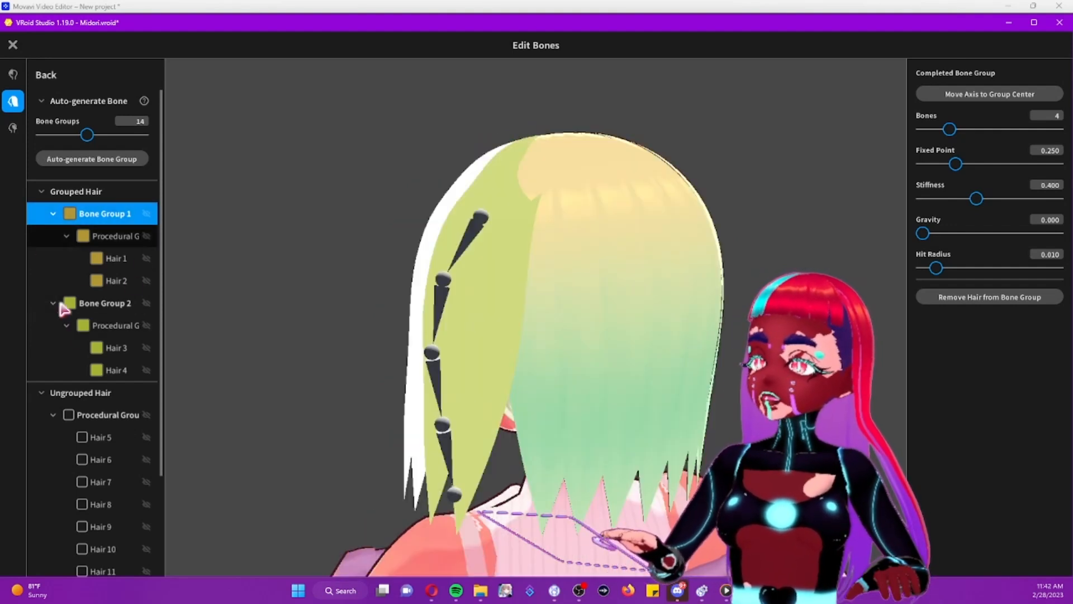
pyautogui.scroll(-3)
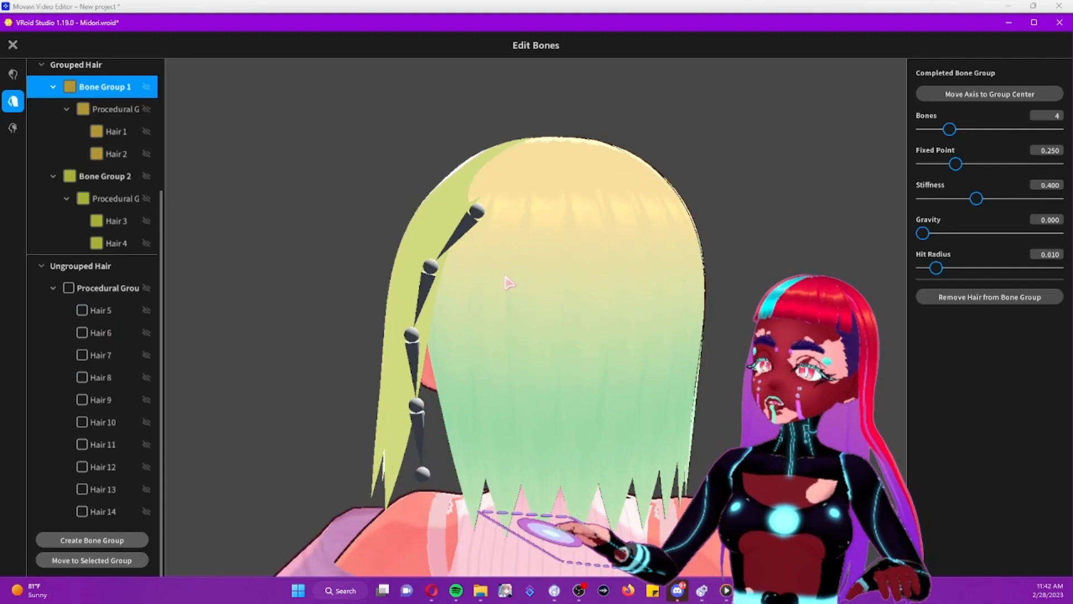
pyautogui.click(82, 310)
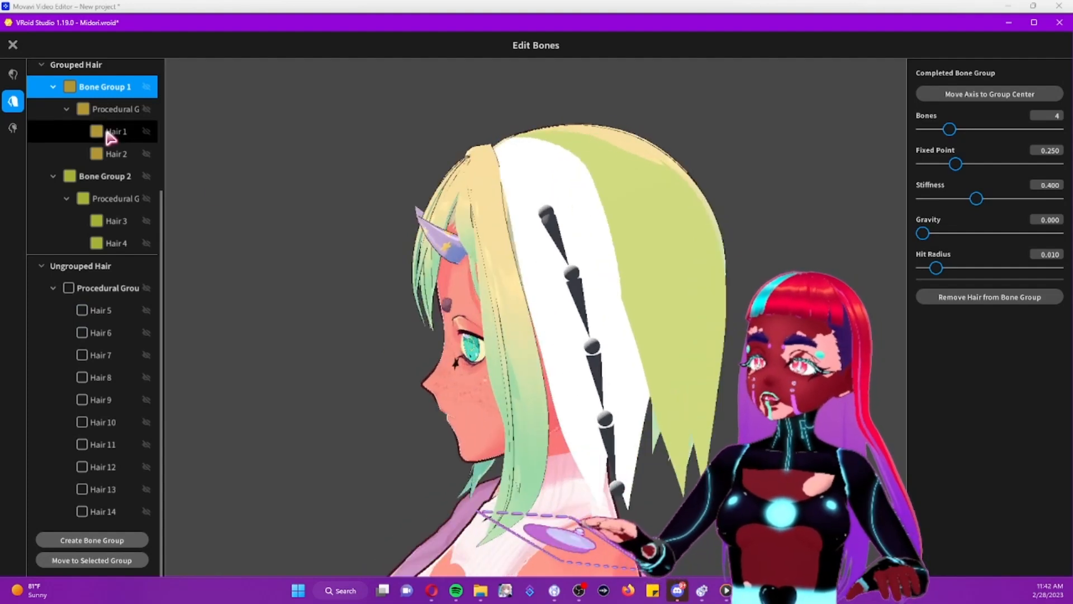
pyautogui.click(115, 130)
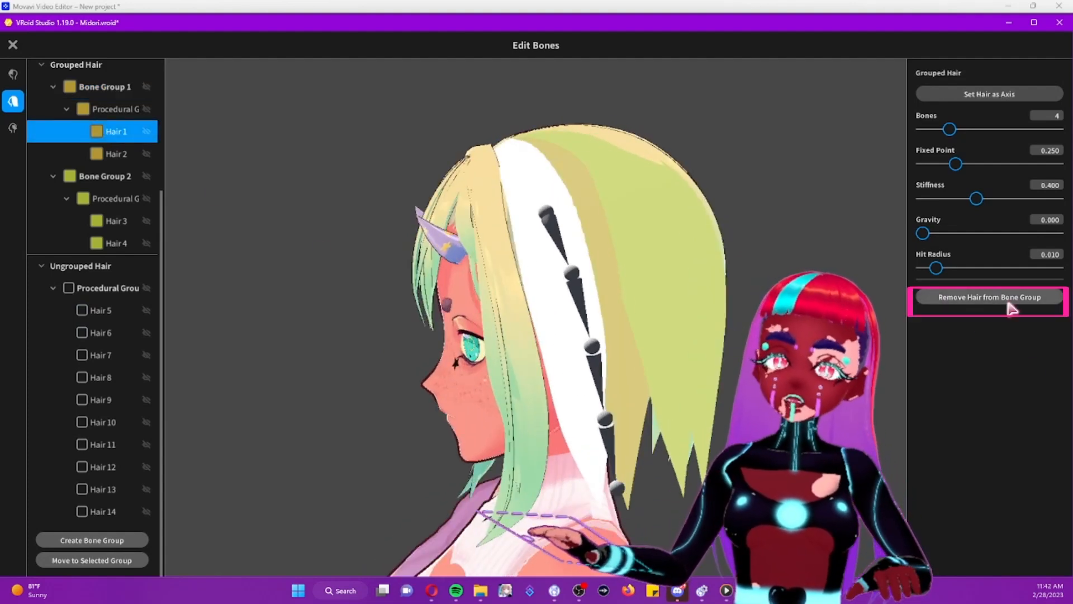
pyautogui.click(989, 296)
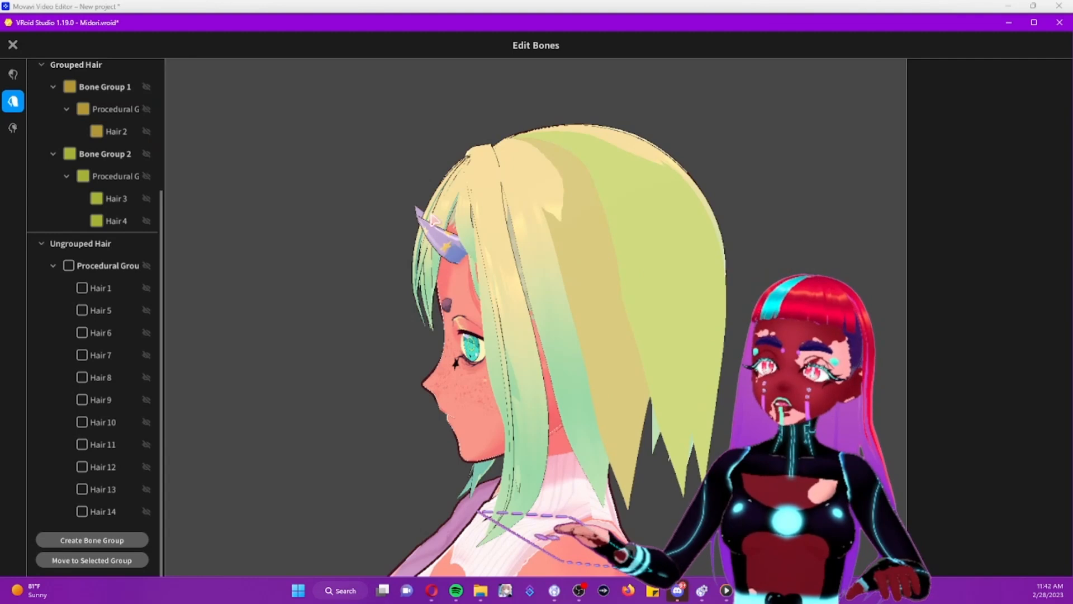
pyautogui.click(106, 86)
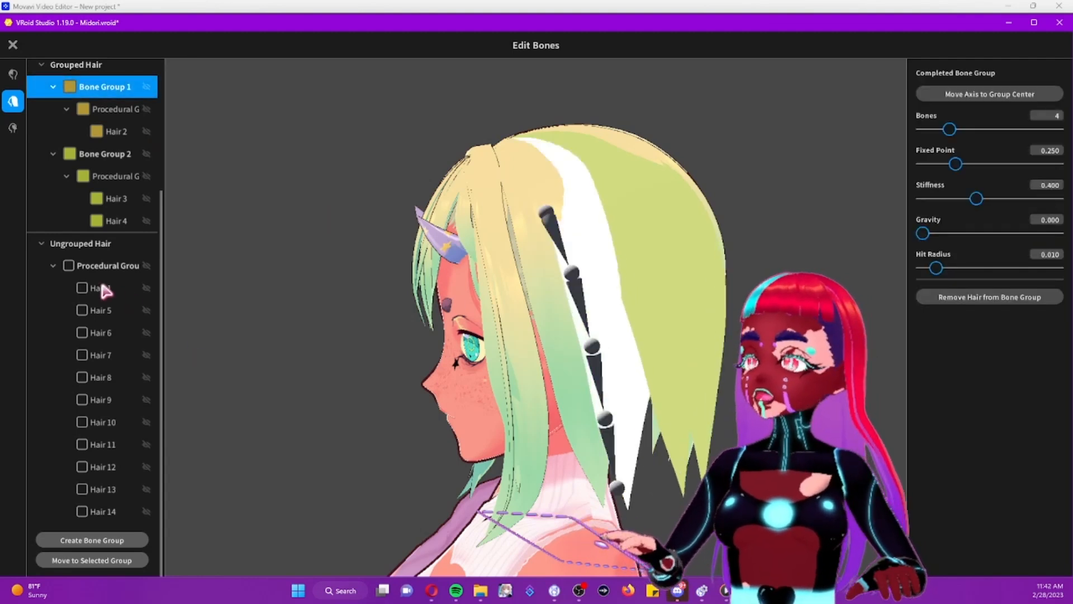
pyautogui.click(82, 287)
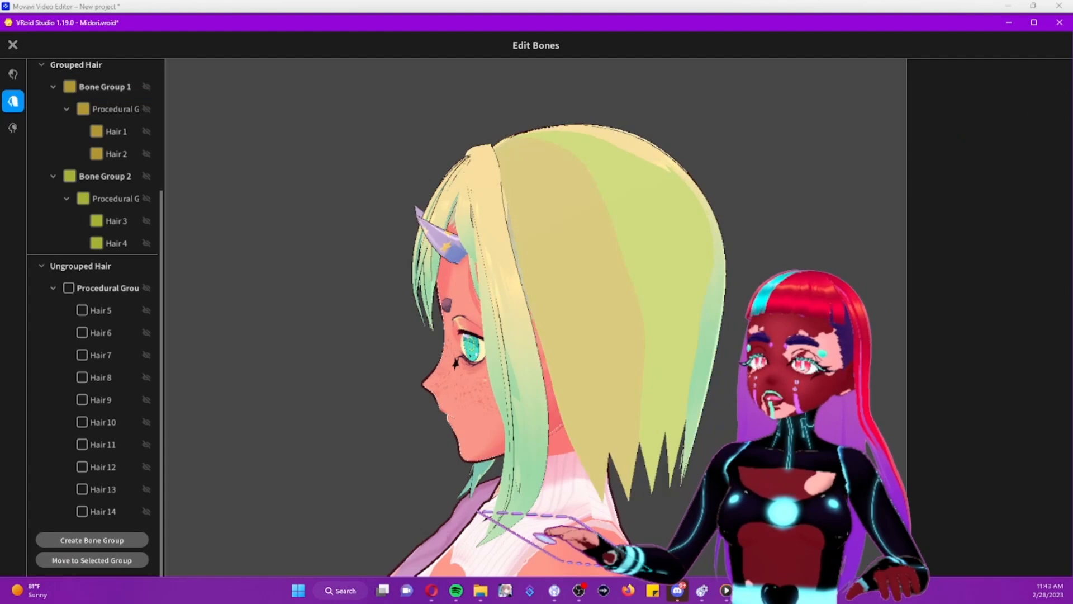
pyautogui.click(116, 130)
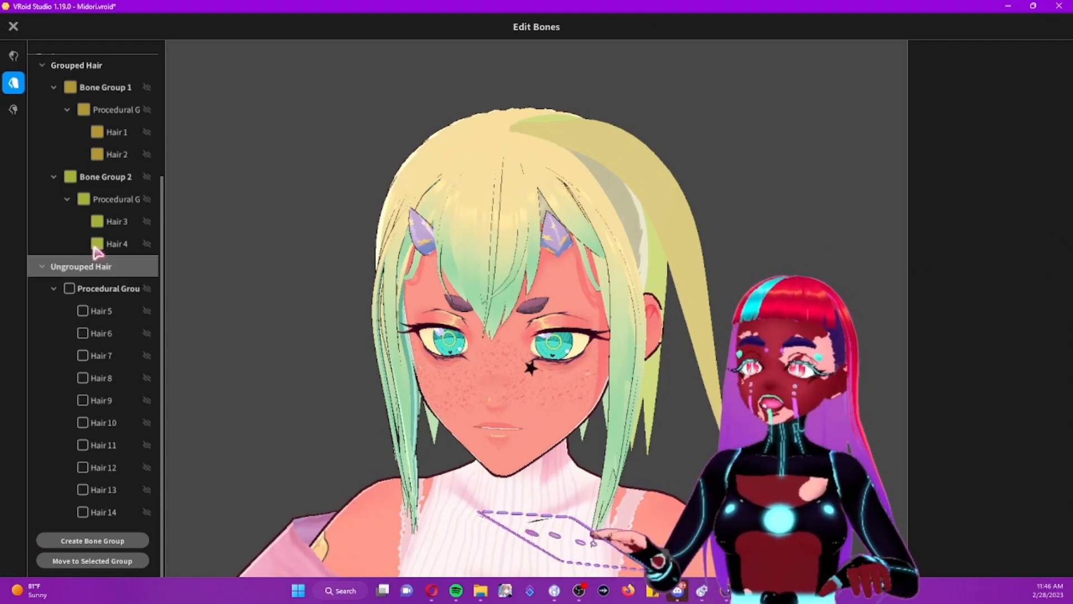
pyautogui.click(13, 27)
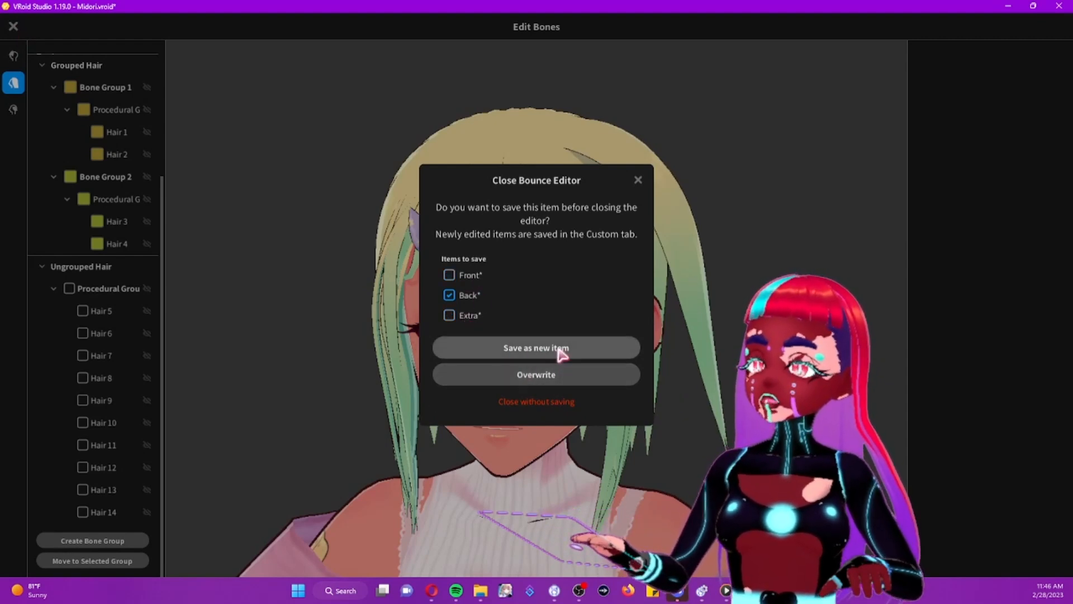
pyautogui.moveTo(466, 381)
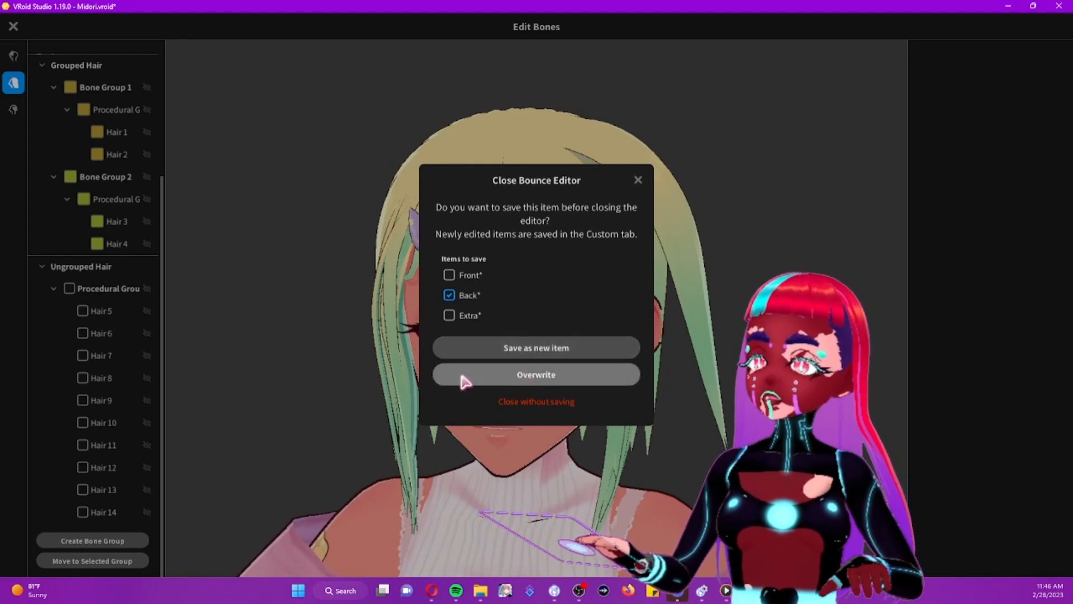
# Overwrite the existing back hairstyle item with the bounce edits
pyautogui.click(536, 374)
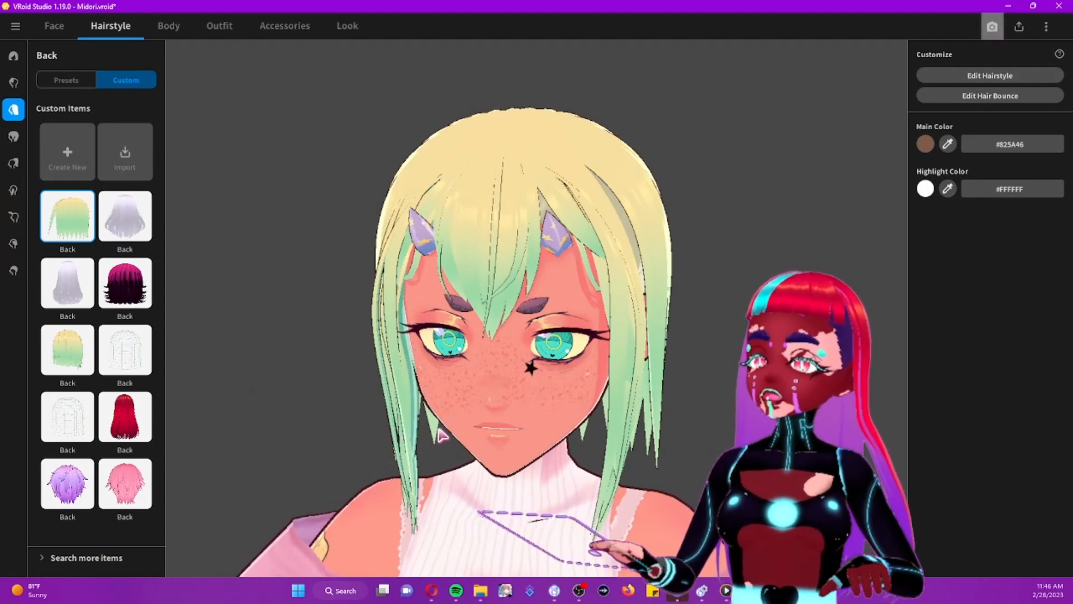
# Open Photo Booth to preview the avatar and browse its options
pyautogui.click(992, 27)
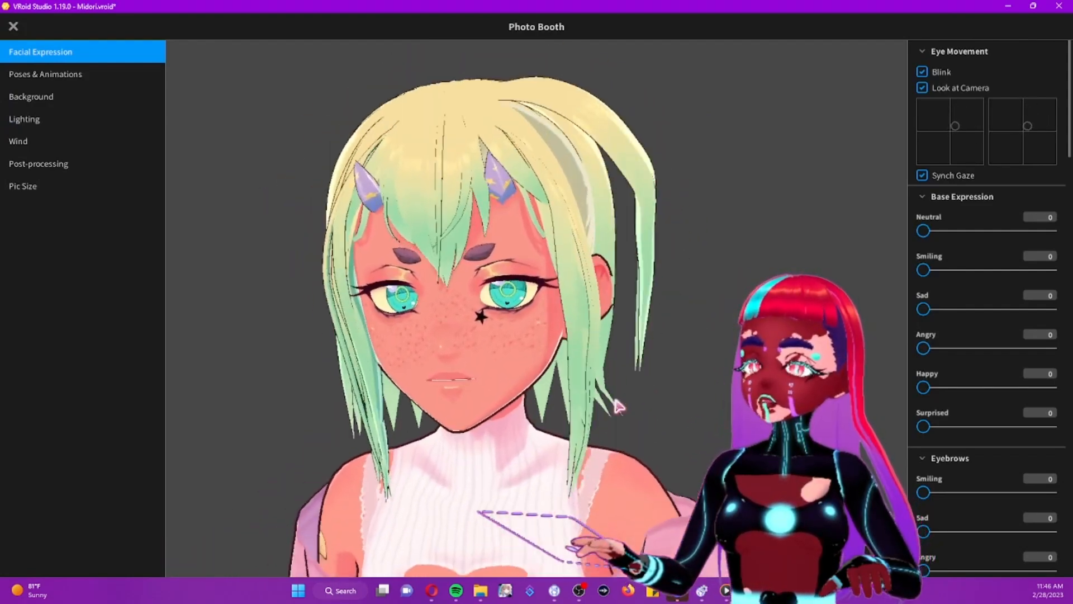
pyautogui.click(45, 74)
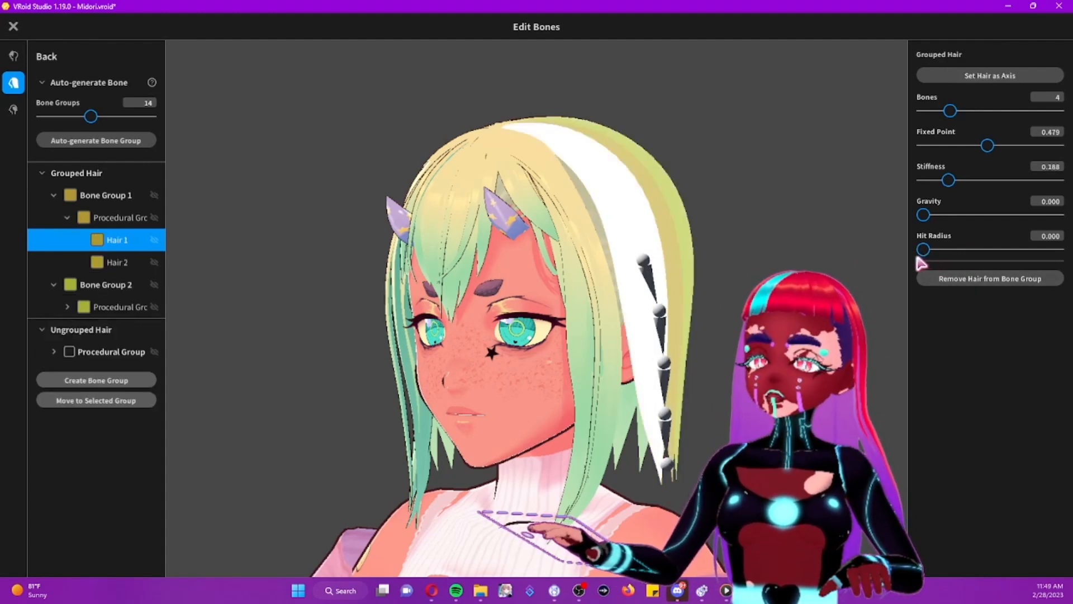
# Set Hair 2's hit radius to 0.078 and close the bone editor
pyautogui.click(116, 262)
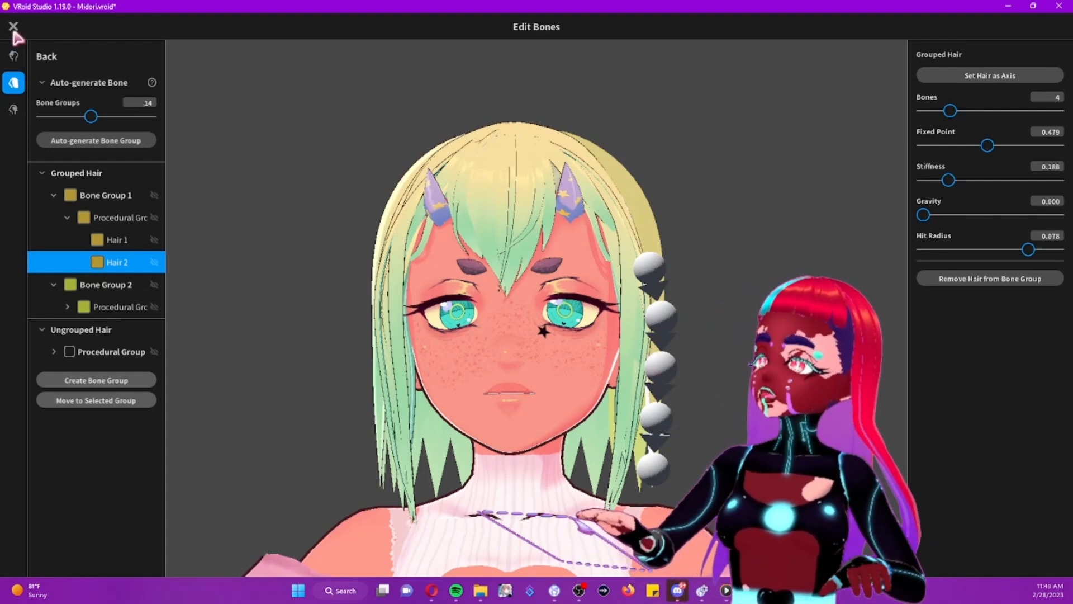
pyautogui.click(13, 27)
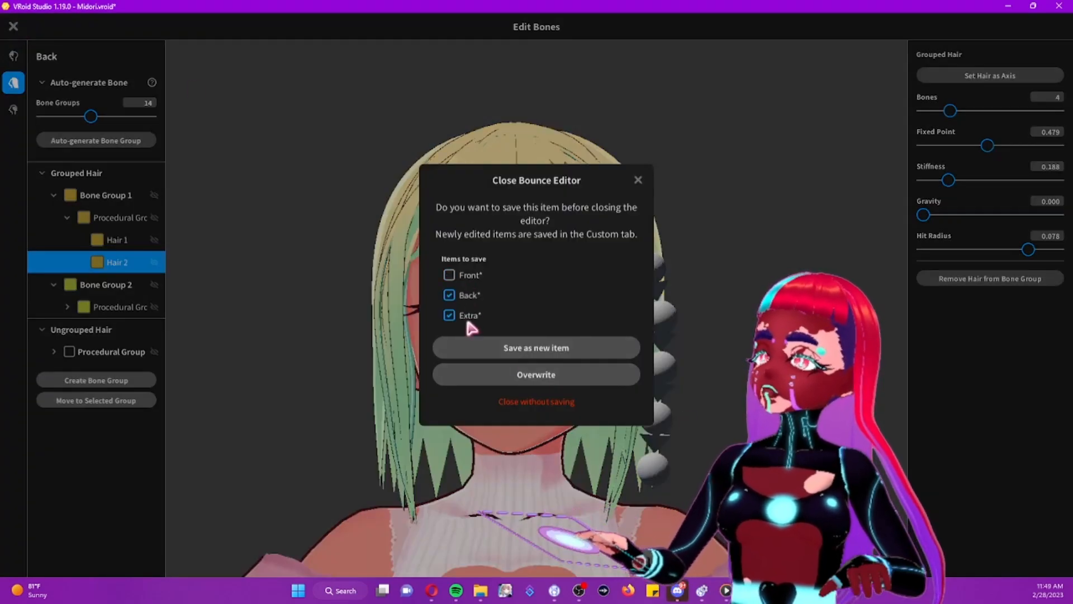
# Overwrite the back and extra hairstyle items with the edits
pyautogui.click(536, 401)
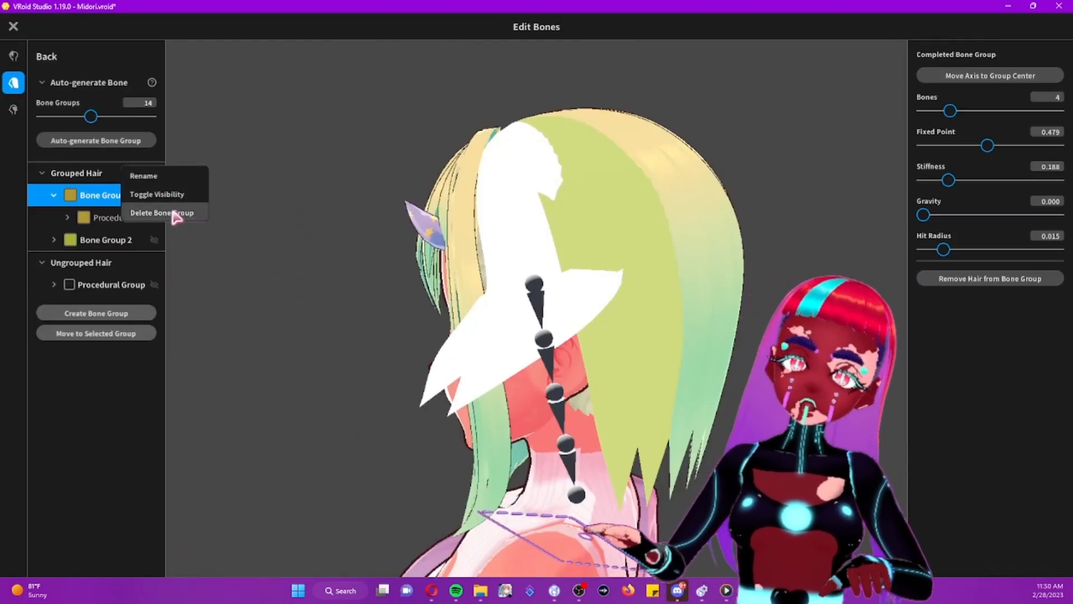
# Delete the bone group, select the whole Procedural Group, and auto-generate 14 bone groups
pyautogui.click(161, 213)
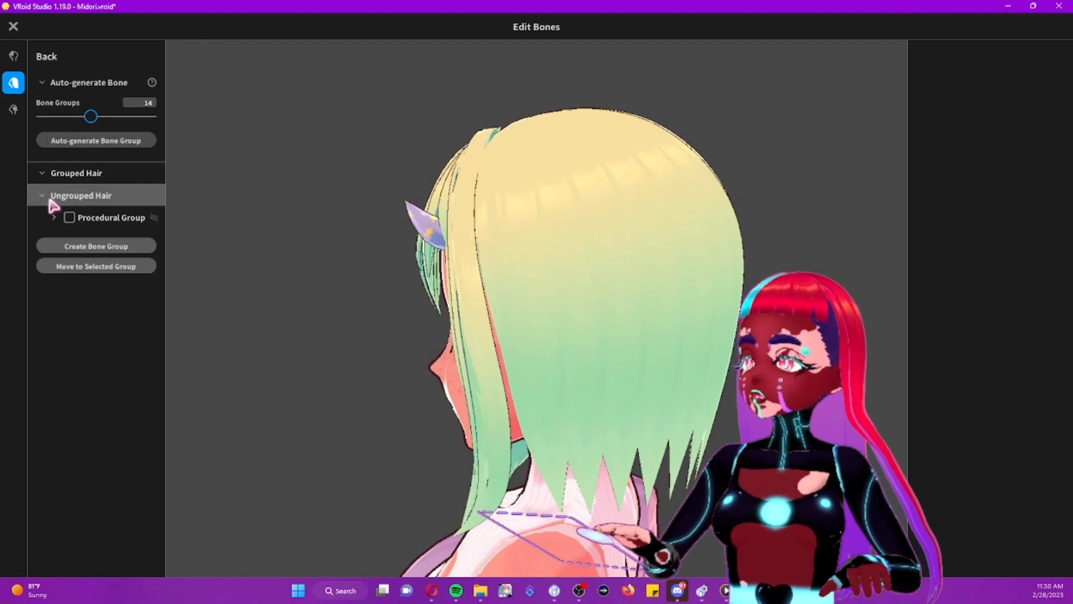
pyautogui.click(69, 217)
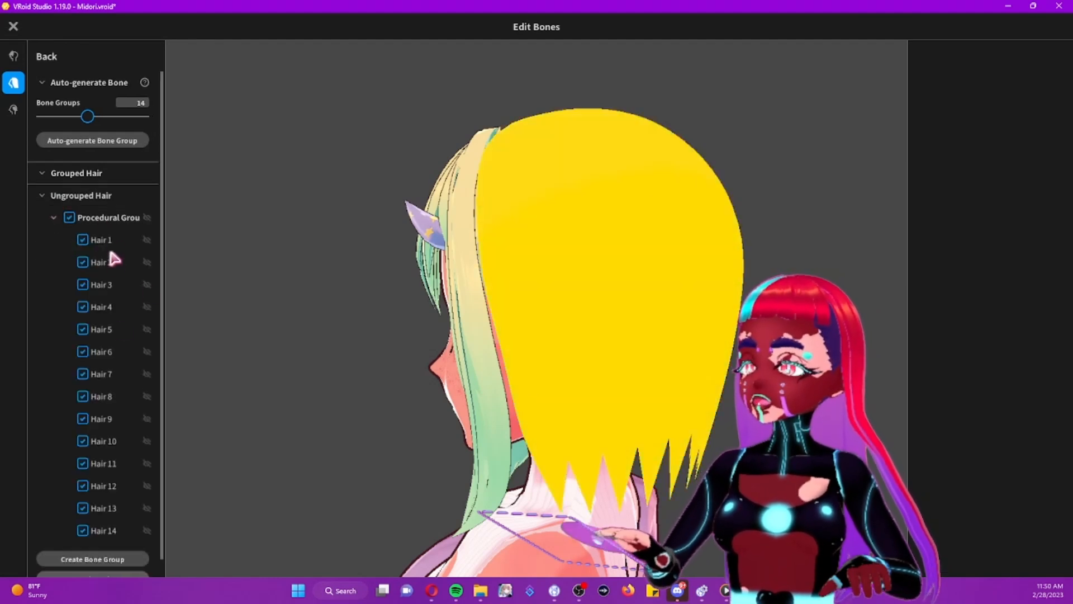
pyautogui.click(68, 217)
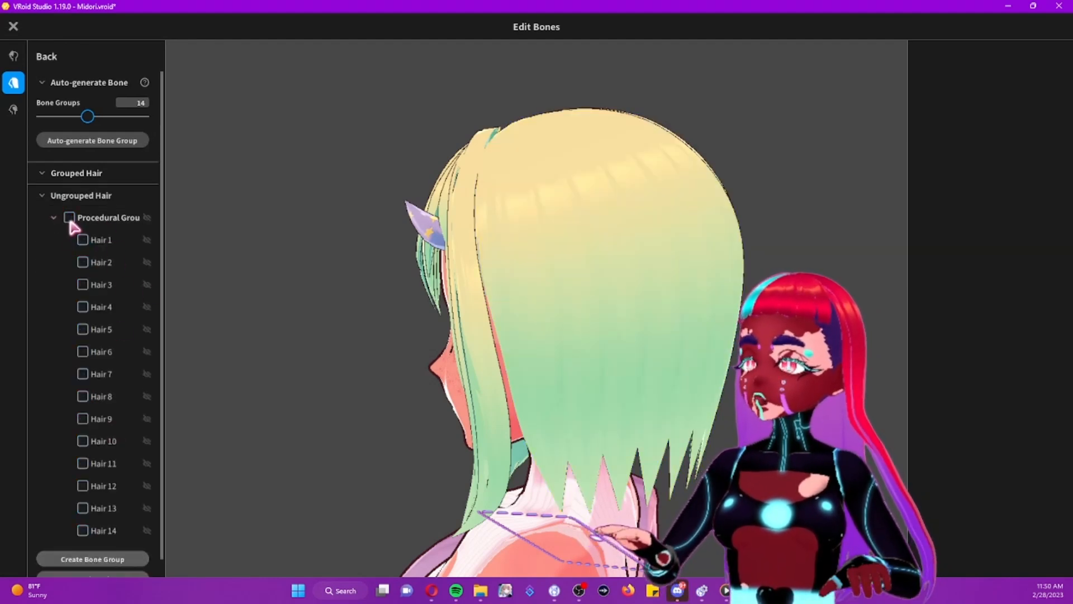
pyautogui.click(70, 217)
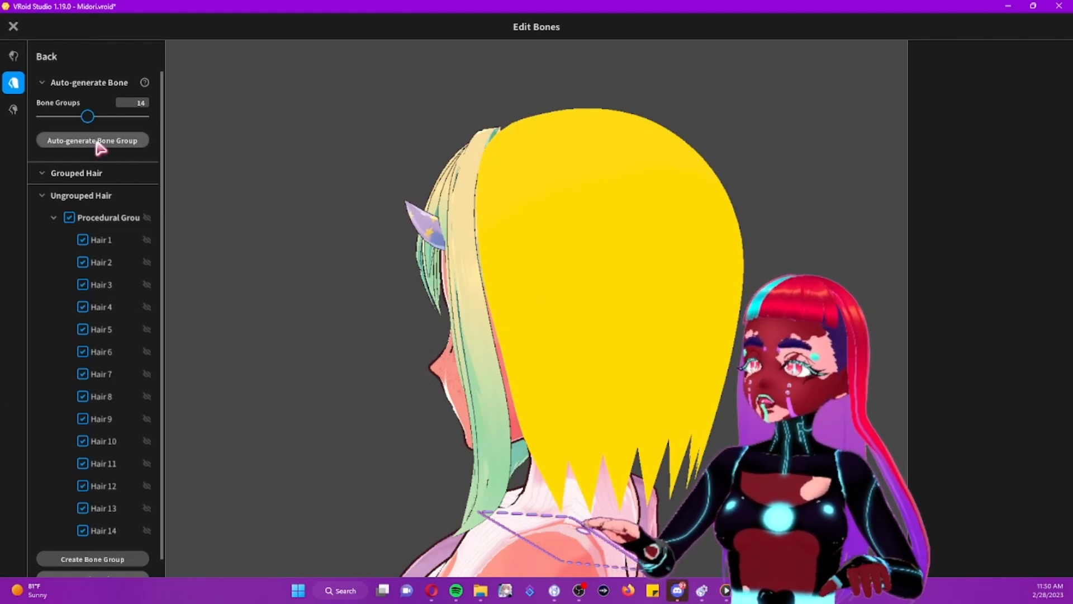
pyautogui.click(93, 140)
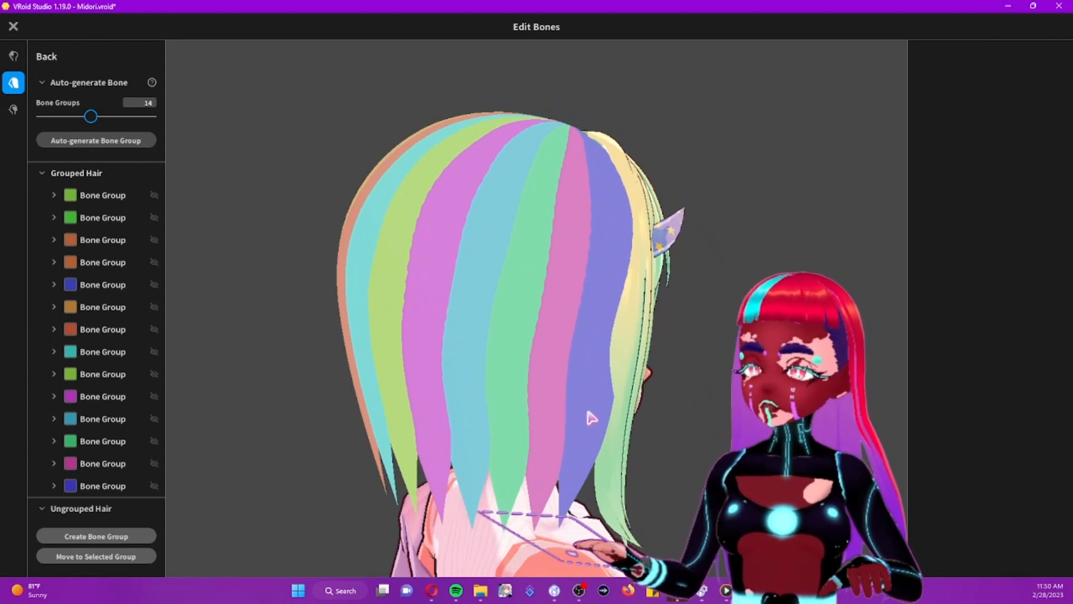
# Settle the Bone Groups slider at 7 and regenerate the back hair groups
pyautogui.moveTo(90, 116); pyautogui.dragTo(67, 116)
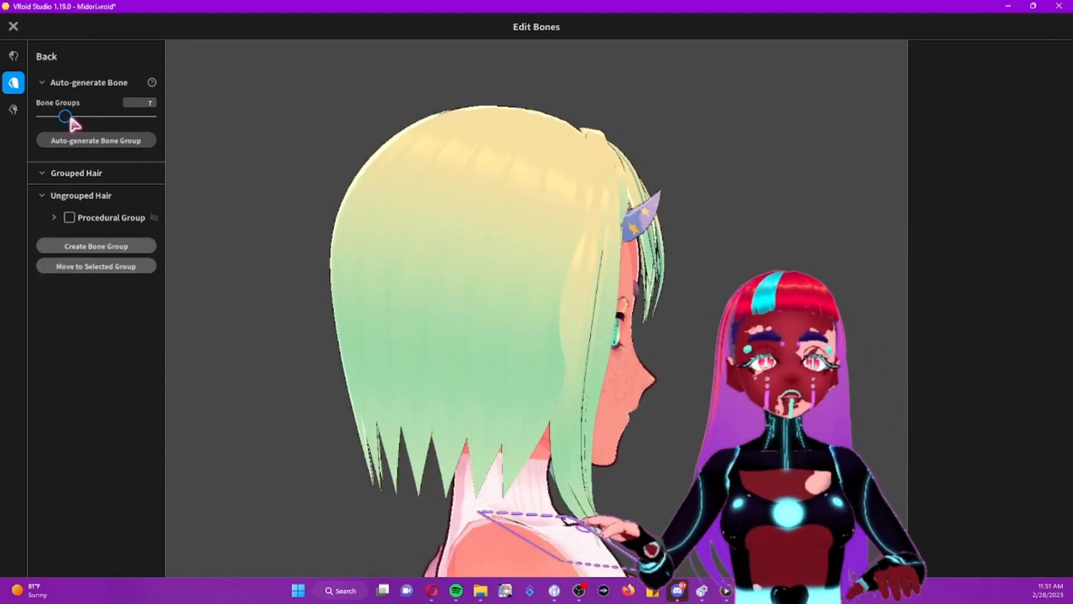
pyautogui.moveTo(66, 116); pyautogui.dragTo(122, 117)
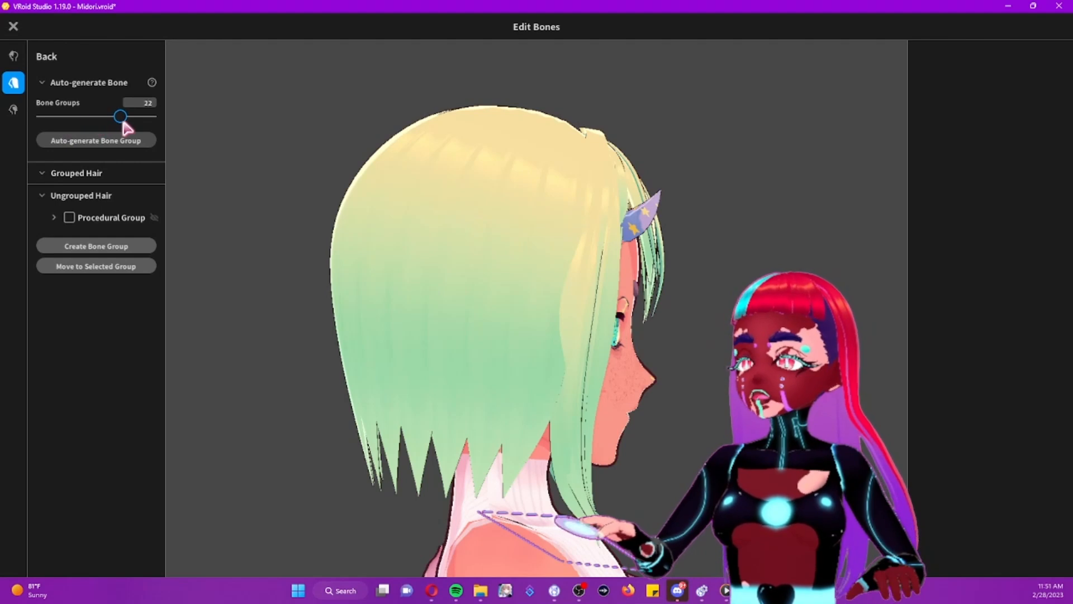
pyautogui.moveTo(121, 116); pyautogui.dragTo(66, 116)
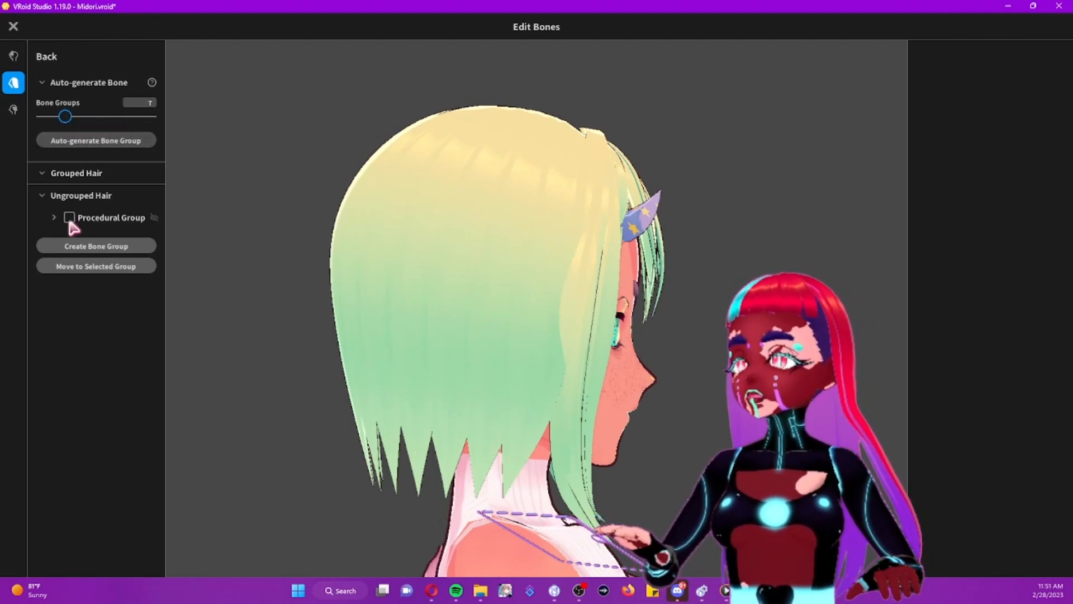
pyautogui.click(96, 141)
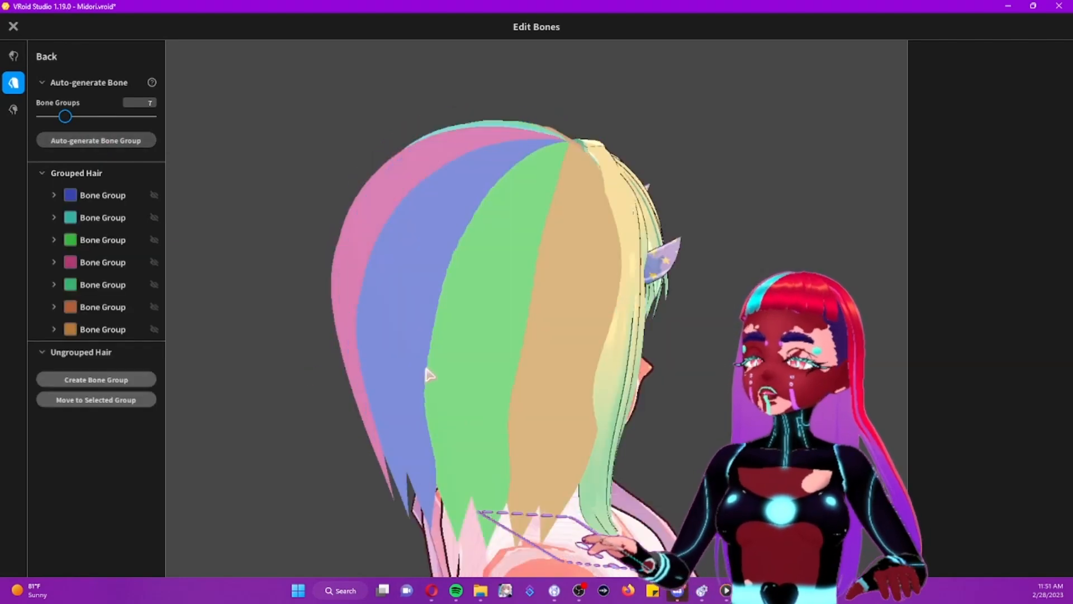